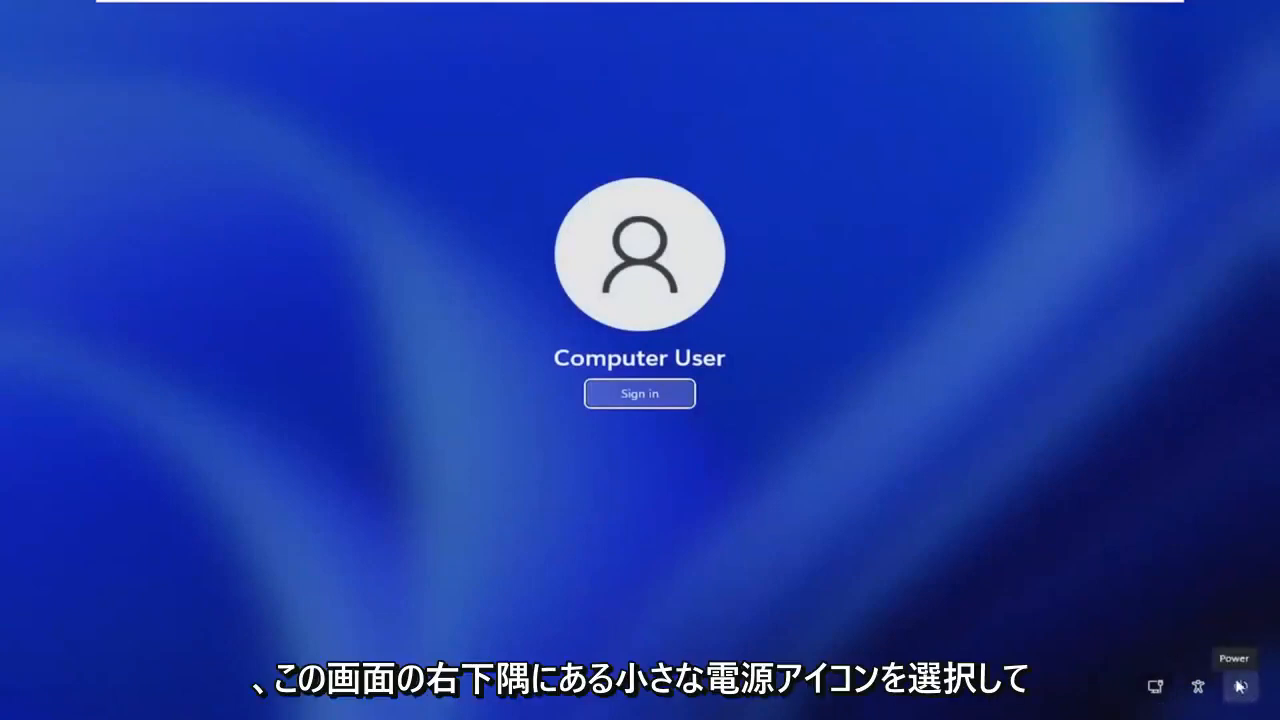
Use the sign-in screen's power menu to Shift-restart into the recovery environment.
left_click(1240, 686)
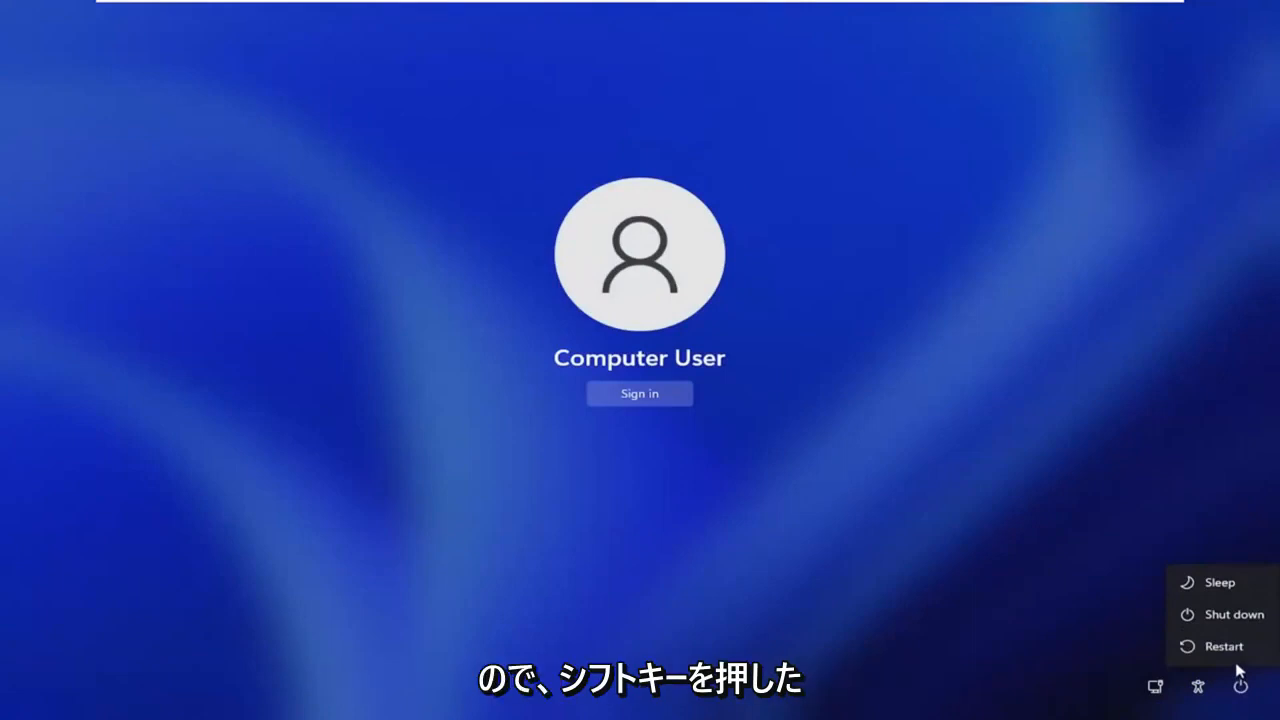
left_click(1223, 645)
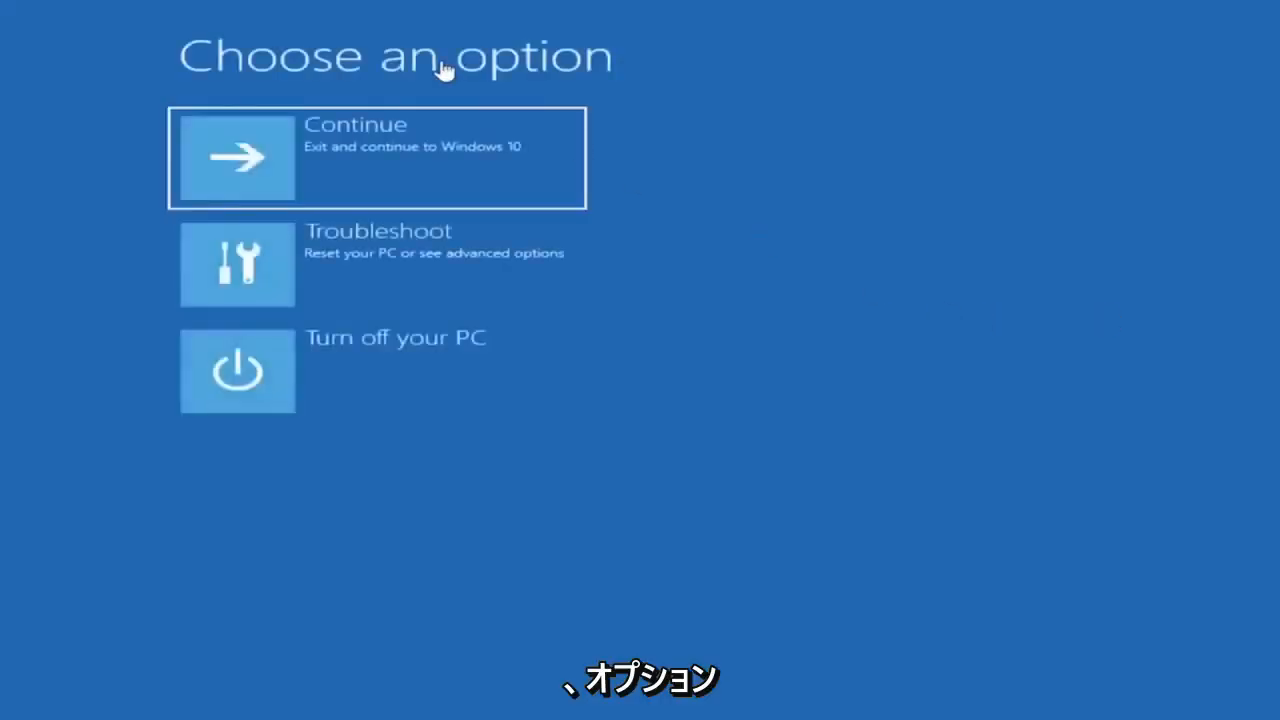
mouse_move(350, 283)
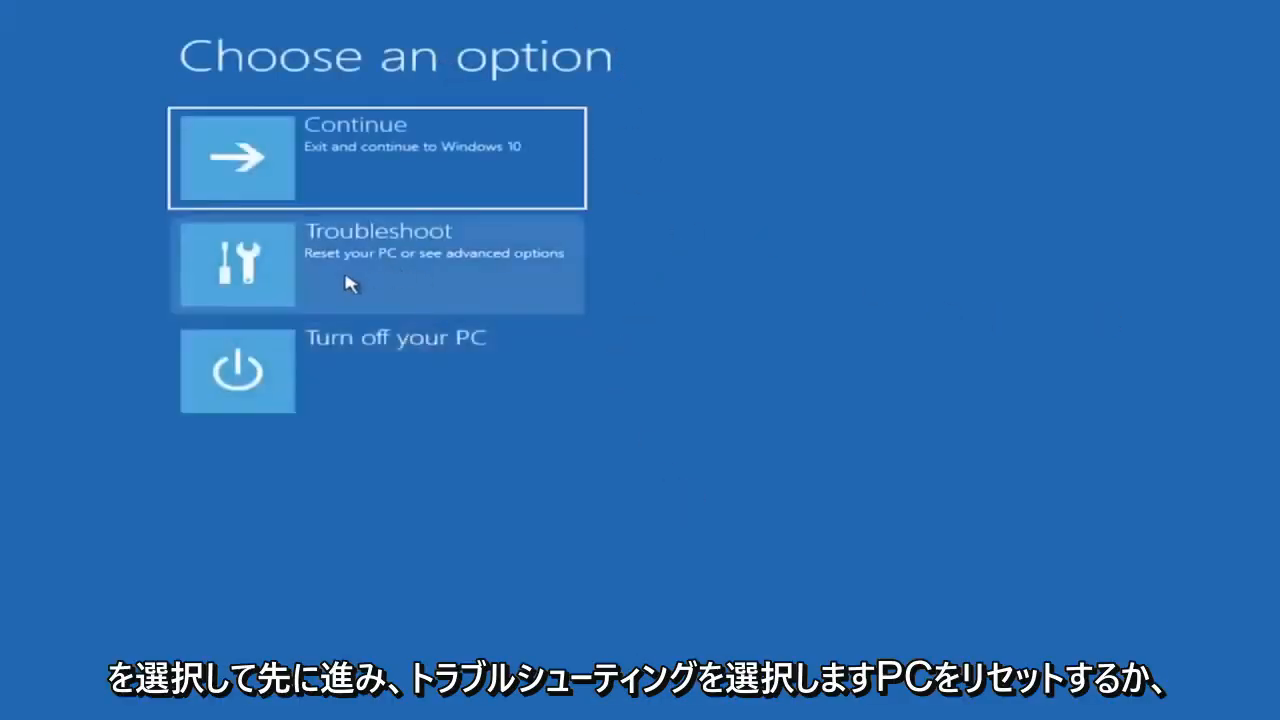
Go from Choose an option through Troubleshoot to Advanced options.
left_click(378, 263)
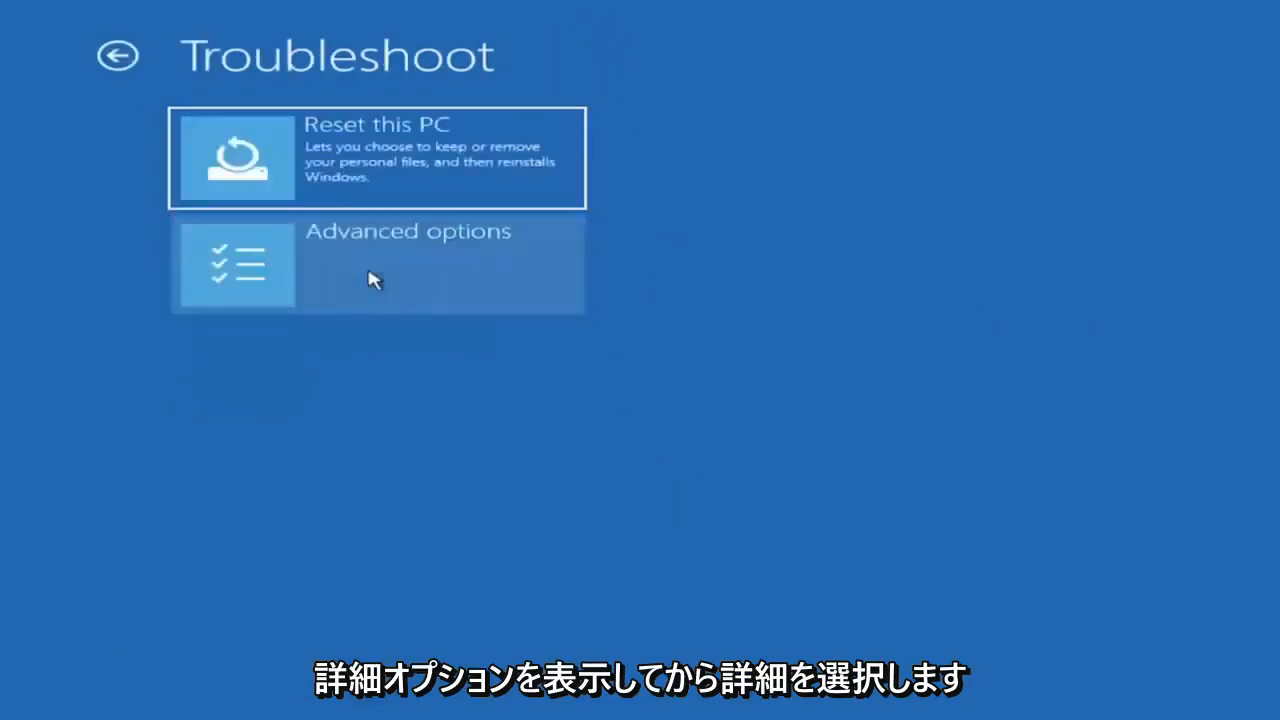
left_click(376, 263)
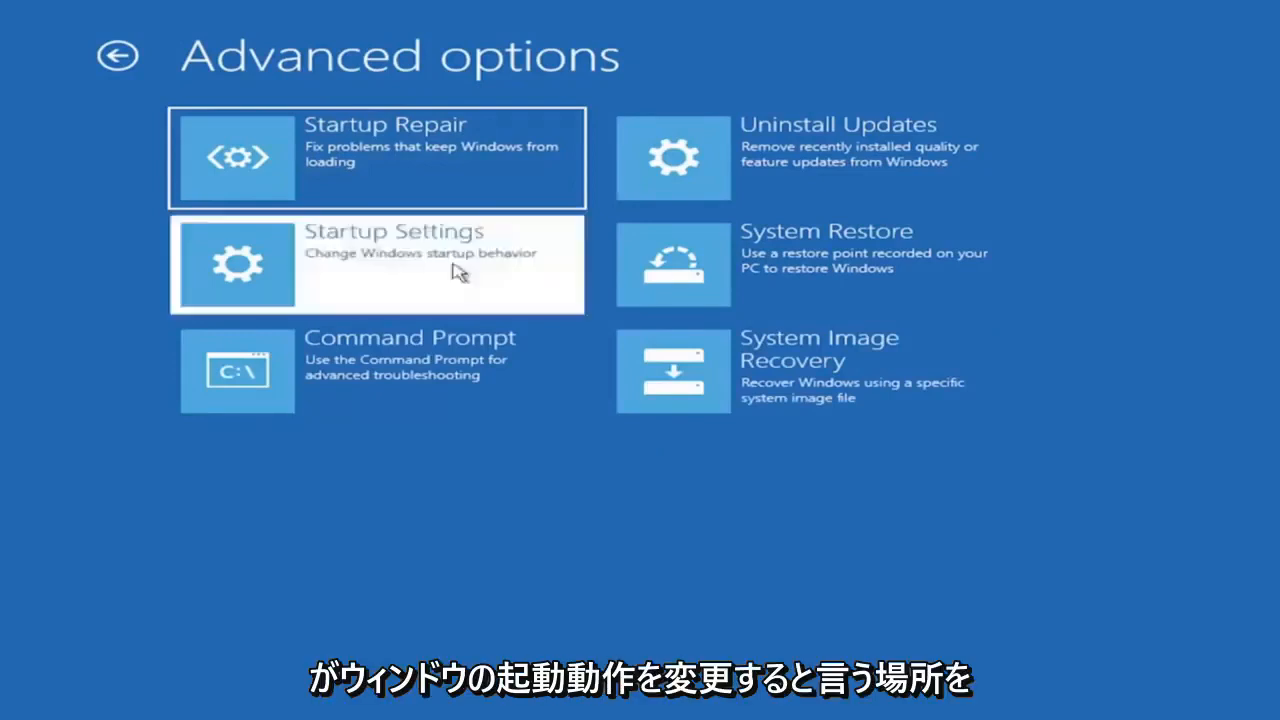
Open Startup Settings and restart to boot with Safe Mode enabled.
left_click(377, 263)
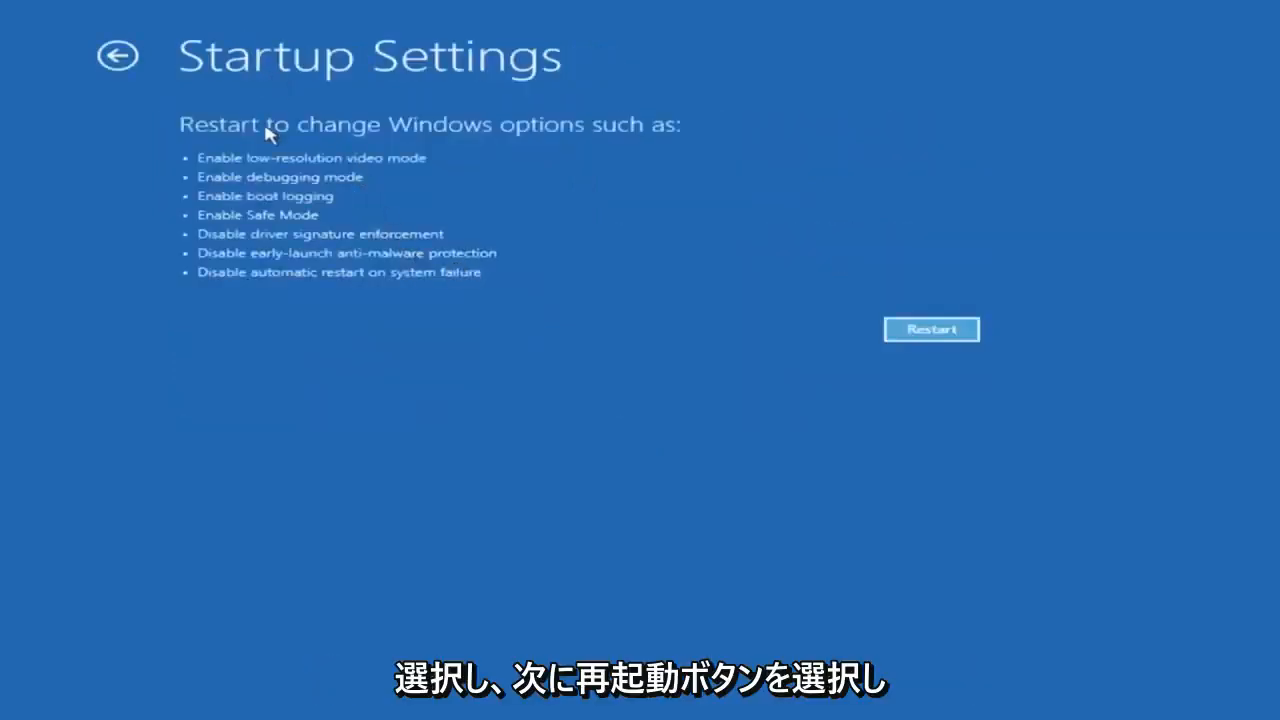
left_click(930, 329)
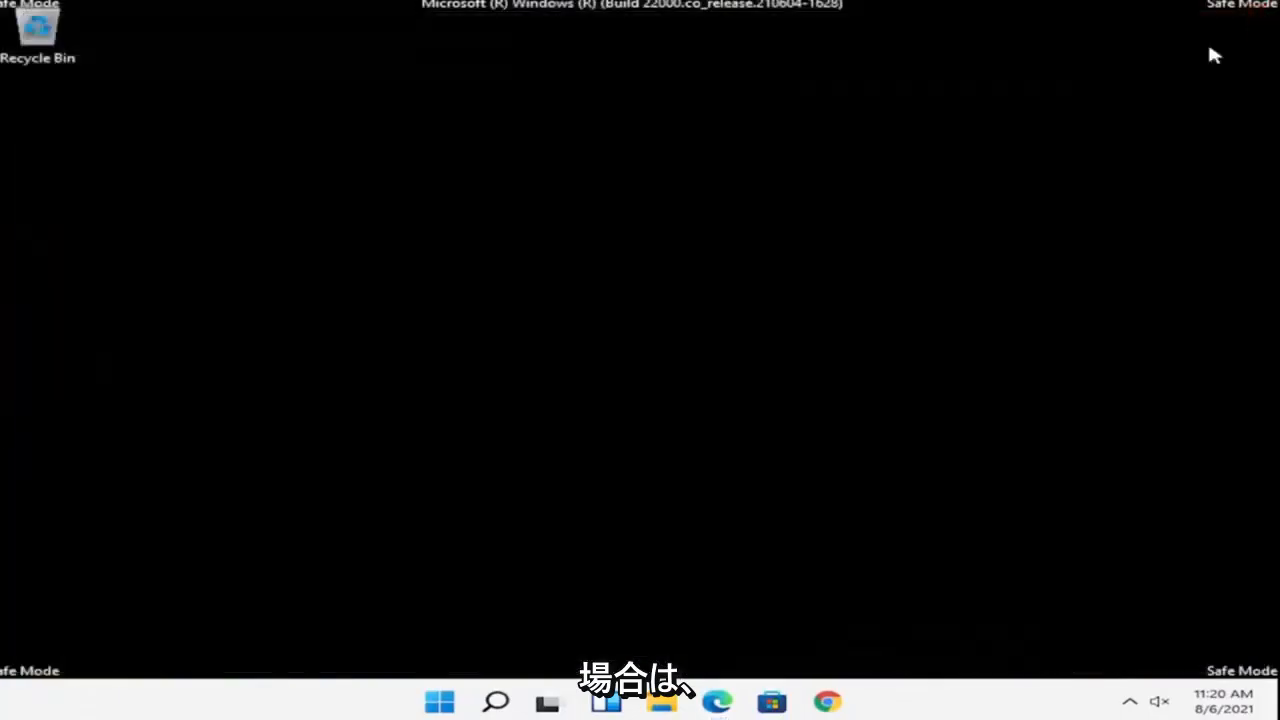
mouse_move(620, 531)
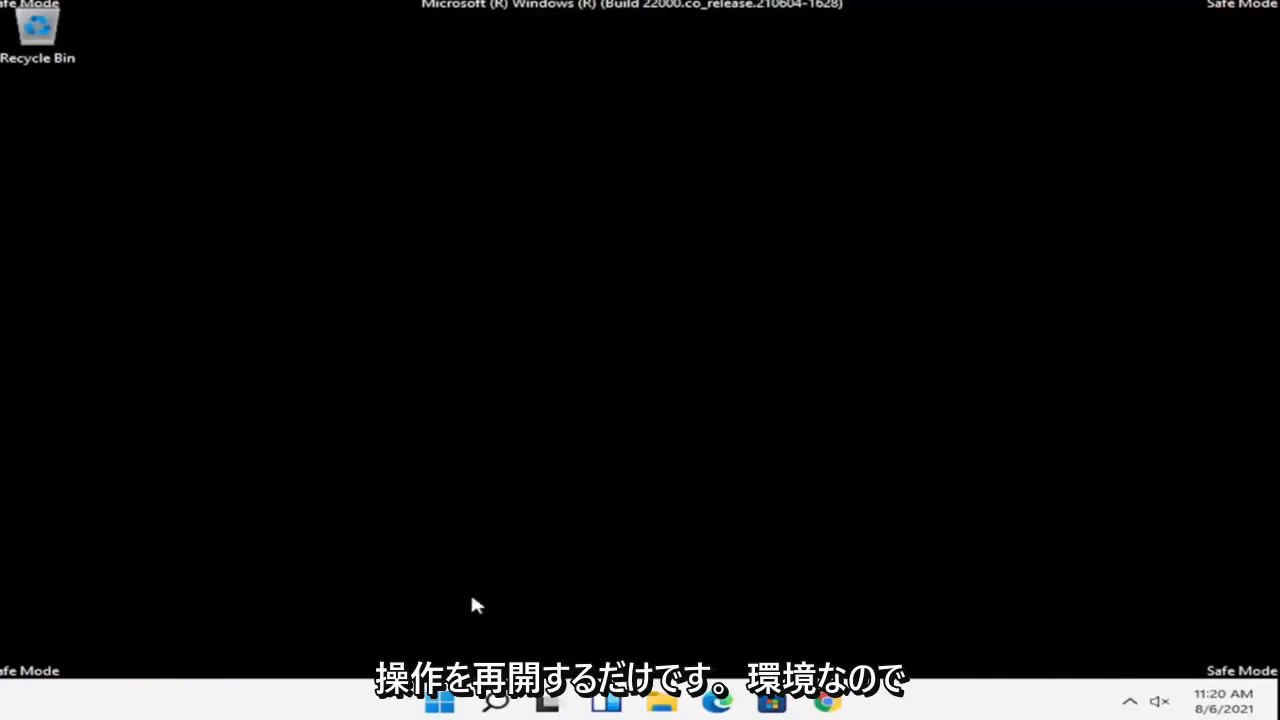
Restart from the Start button's right-click menu to leave Safe Mode for the normal desktop.
right_click(439, 700)
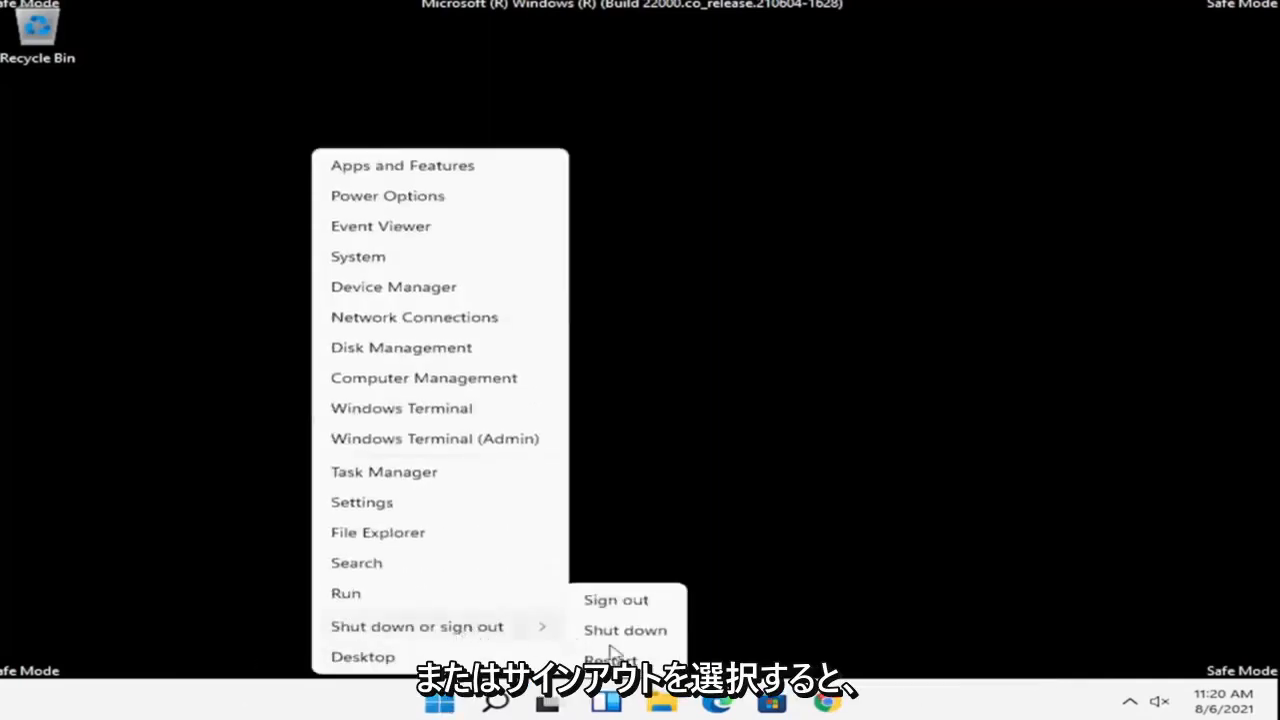
left_click(608, 658)
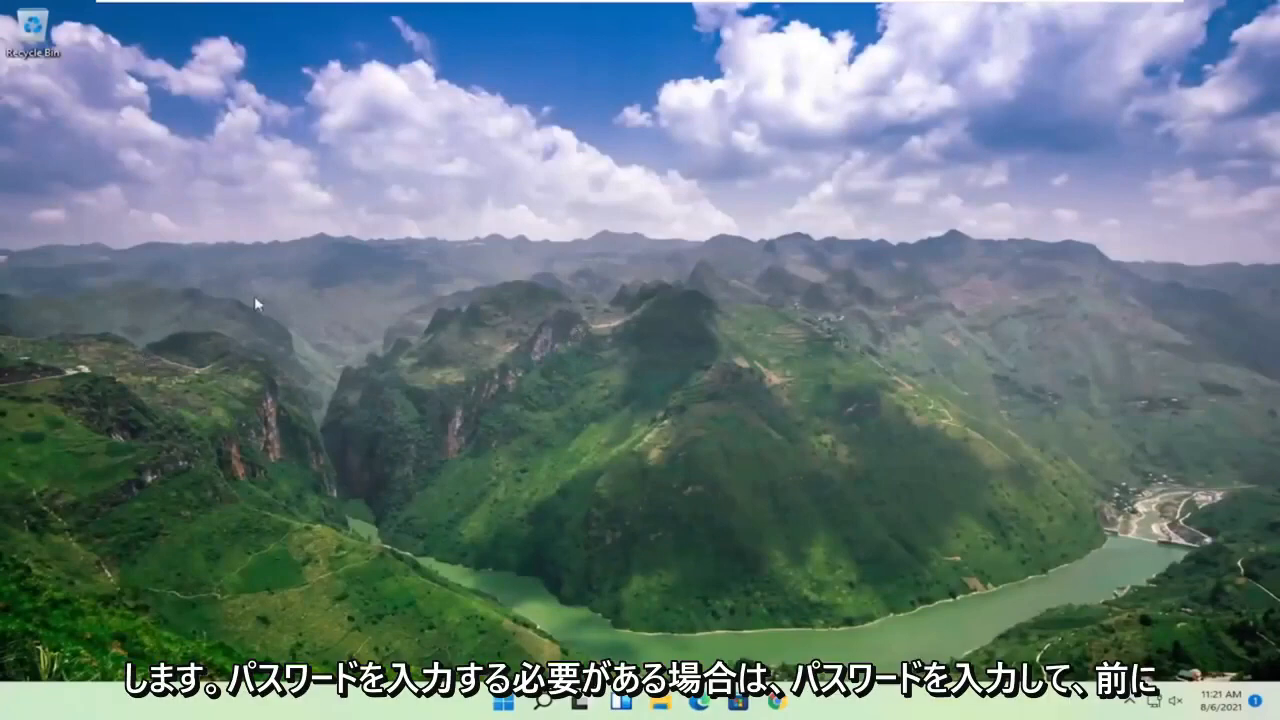
mouse_move(315, 211)
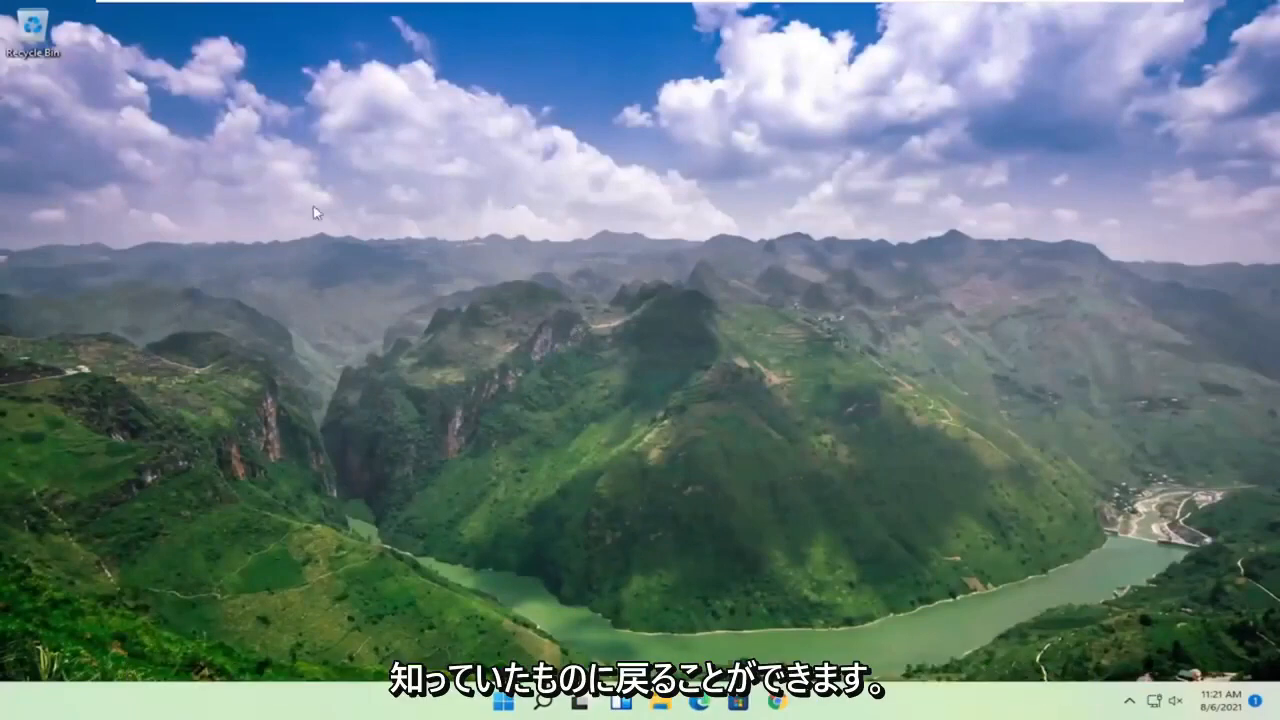
mouse_move(490, 238)
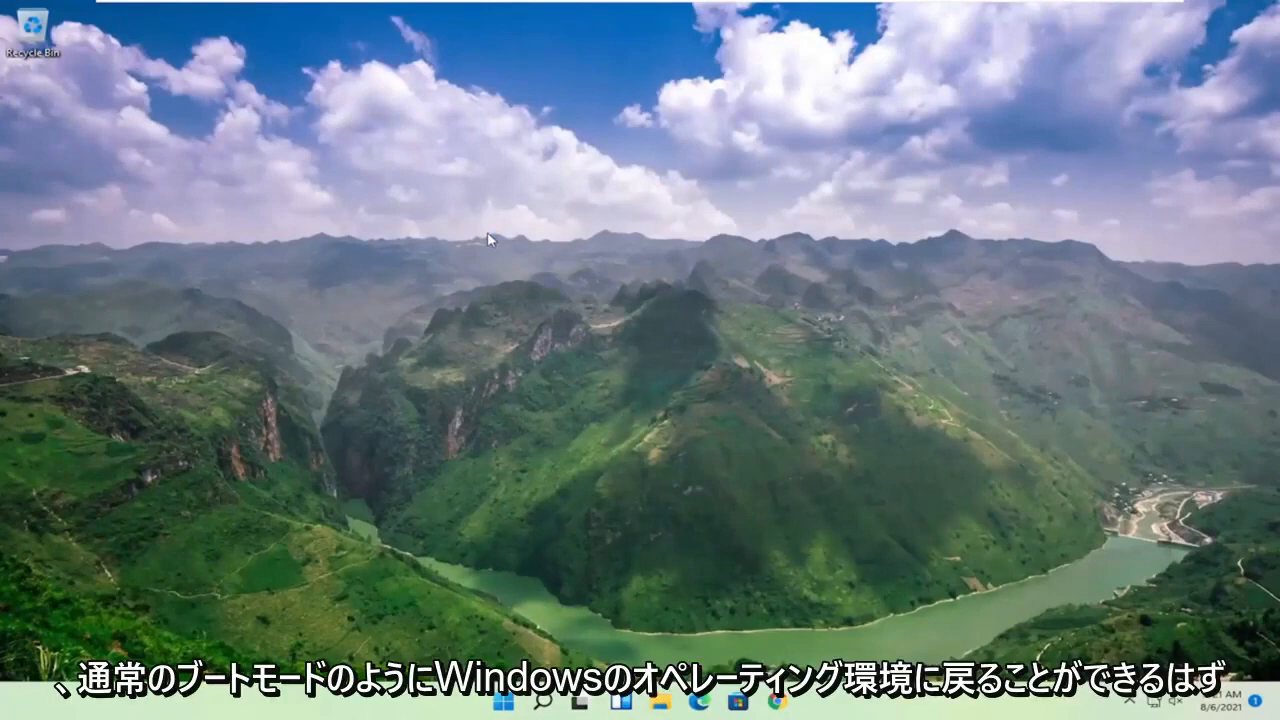
mouse_move(596, 412)
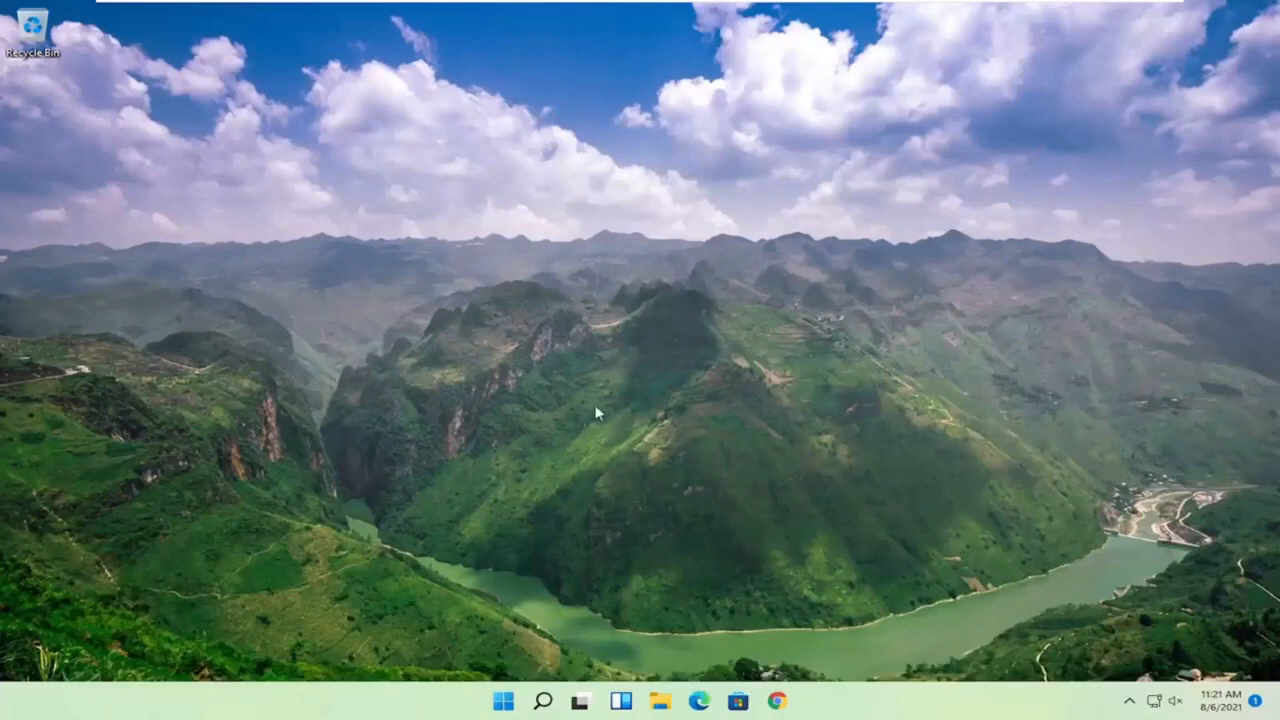